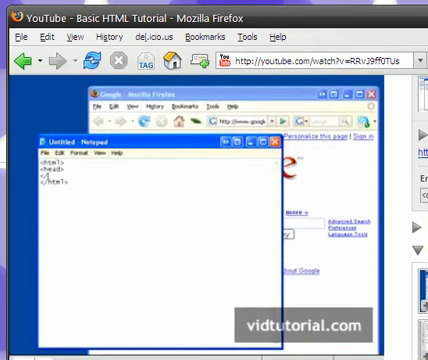
mouse_move(258, 160)
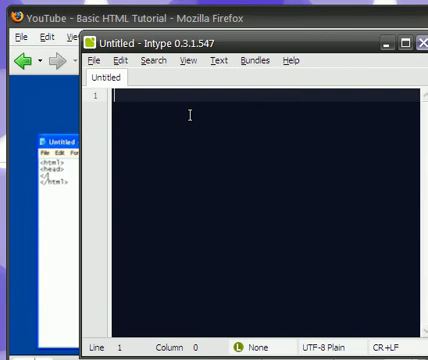
left_click(252, 62)
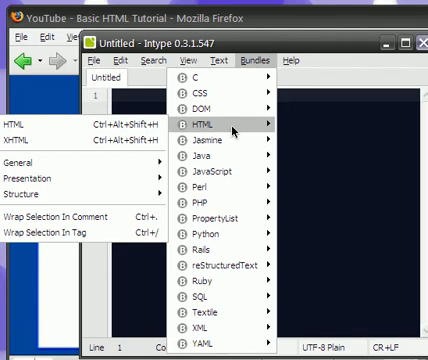
mouse_move(238, 134)
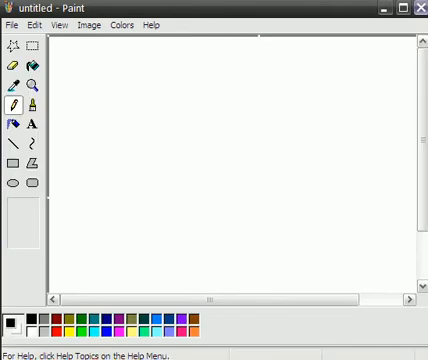
mouse_move(90, 64)
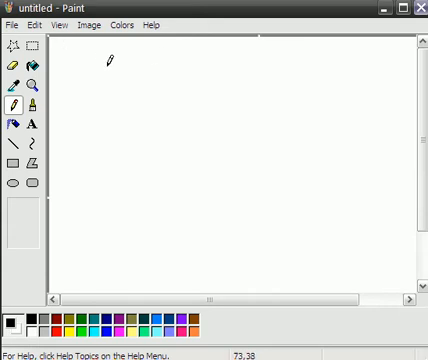
Draw a large yellow rectangle and label the blocks BUNDLES and XHTML
left_click(12, 164)
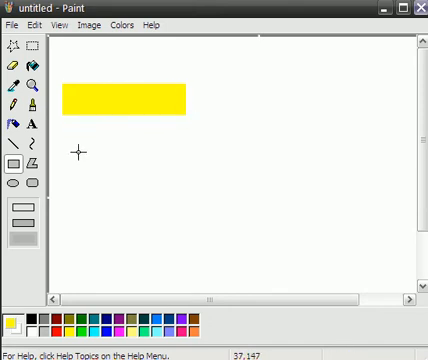
left_click_drag(76, 136, 320, 240)
type("H")
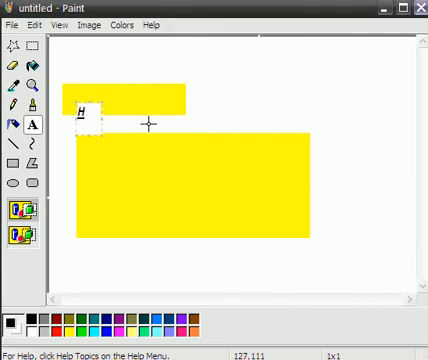
type("UNDLES")
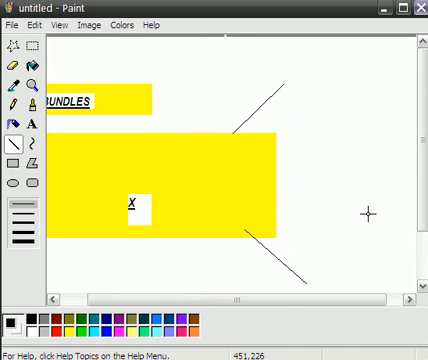
mouse_move(196, 120)
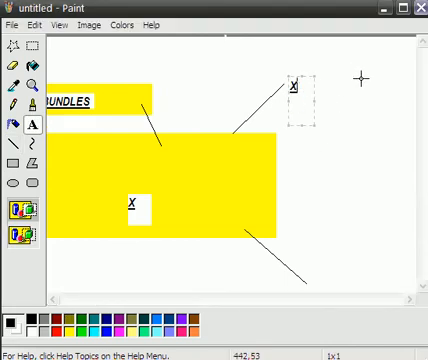
type("XHTML")
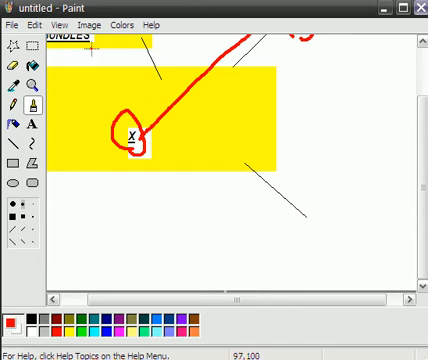
Scribble red freehand curves around the X label and mark a text area under HTML
left_click_drag(158, 158, 300, 190)
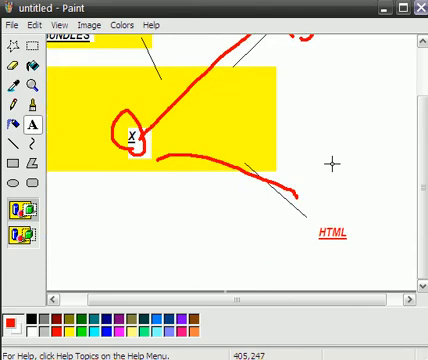
mouse_move(310, 236)
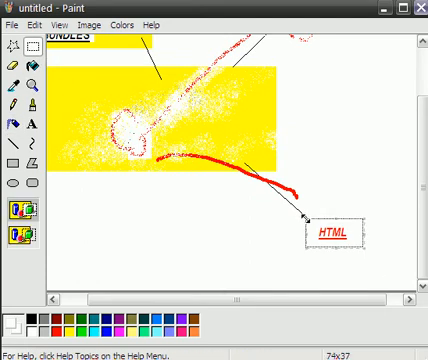
left_click_drag(332, 232, 200, 164)
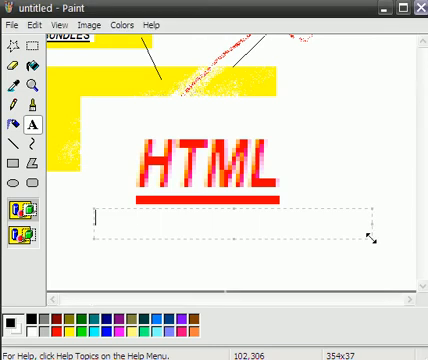
Caption HTML as Hypertext Modification Line Programming Language with red linking strokes
type("Hypertext Te")
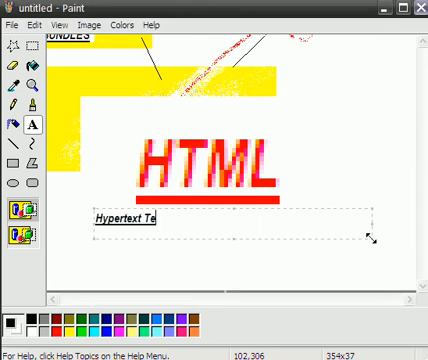
type("xt Mo")
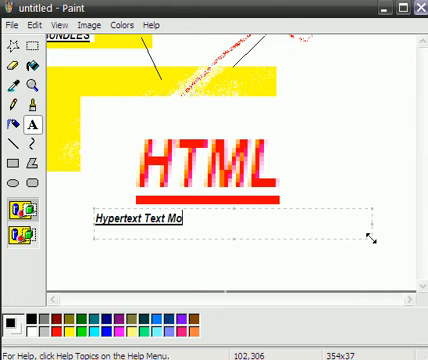
type("dification")
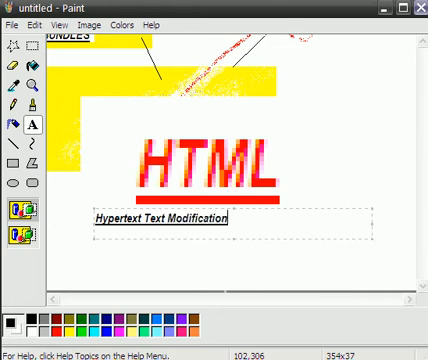
type("Line")
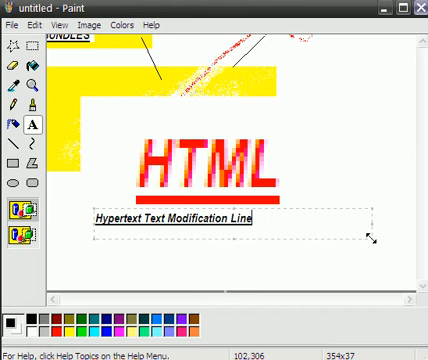
type("Program")
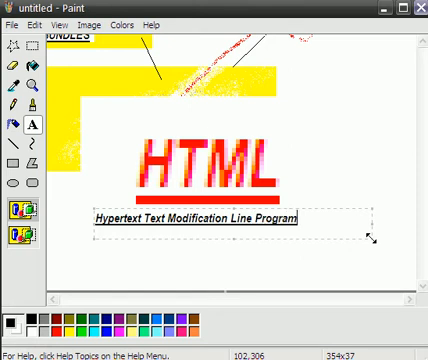
type("ming Language")
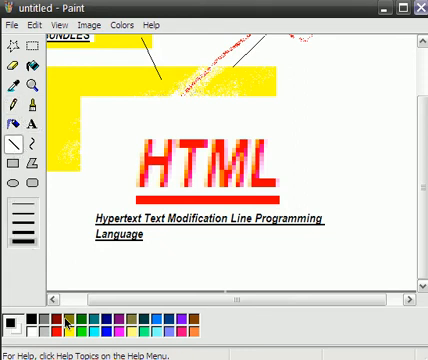
left_click_drag(100, 222, 140, 176)
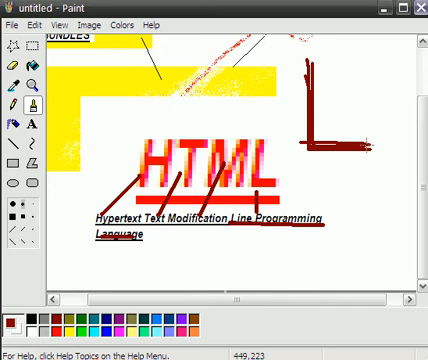
mouse_move(372, 114)
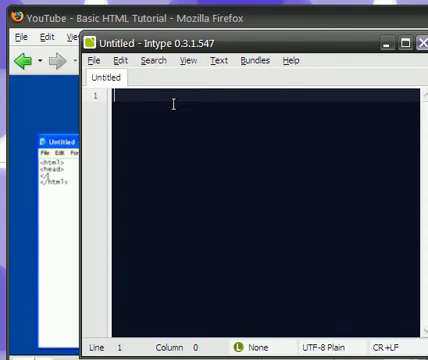
mouse_move(290, 104)
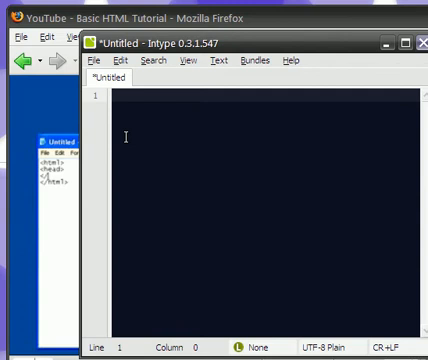
mouse_move(36, 148)
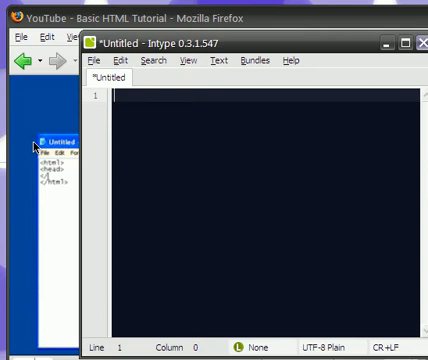
Try the <h head snippet, then select all to clear the document
type("<head> B")
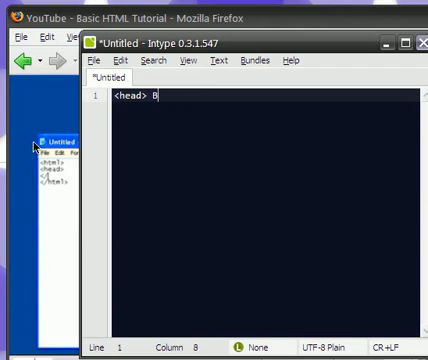
key("ctrl+a")
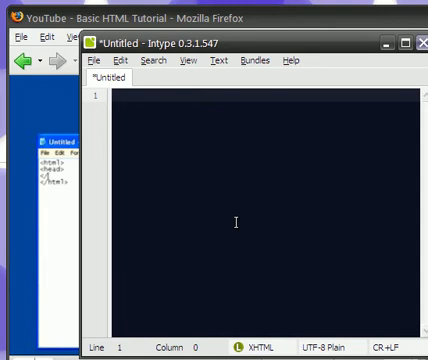
Enter the word doctype as a snippet trigger in the XHTML document
type("doc")
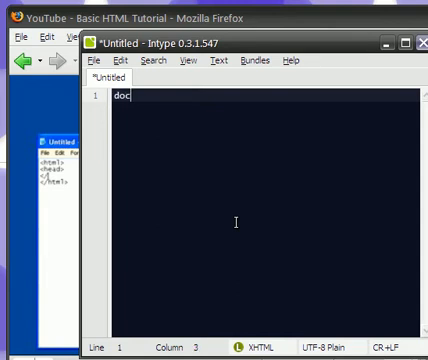
type("type")
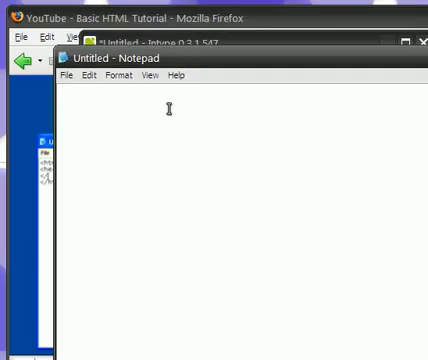
Enter doctype to expand the HTML 4.0 Transitional DOCTYPE declaration
type("doctype")
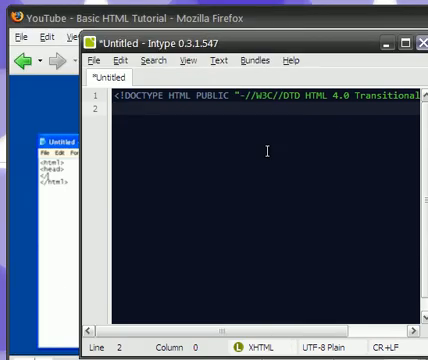
Add html, head and body tags below the DOCTYPE, then launch Paint
type("ht")
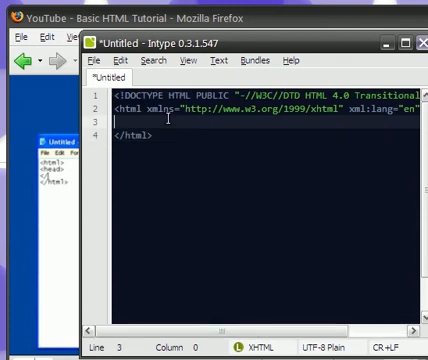
type("head>")
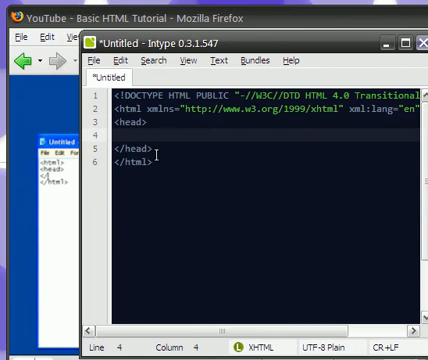
type("body>")
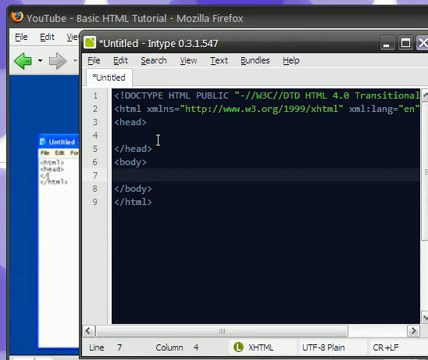
left_click(20, 352)
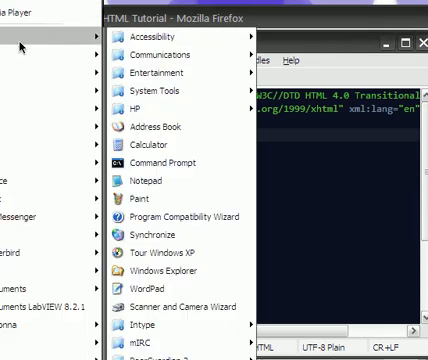
left_click(152, 202)
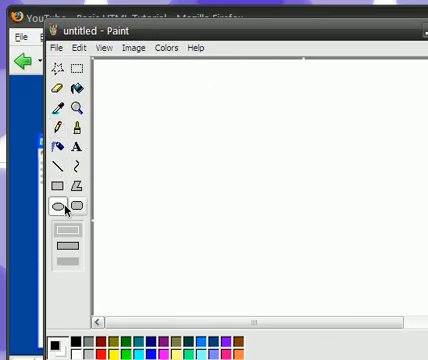
Draw a three-circle snowman with the Ellipse tool and label it head and body
left_click(58, 210)
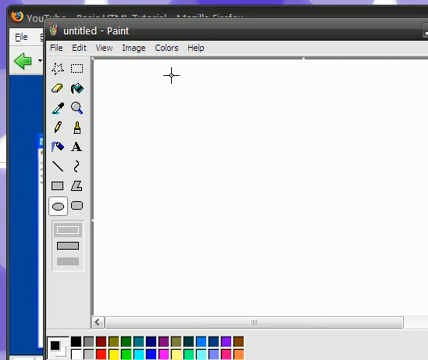
left_click_drag(168, 72, 244, 132)
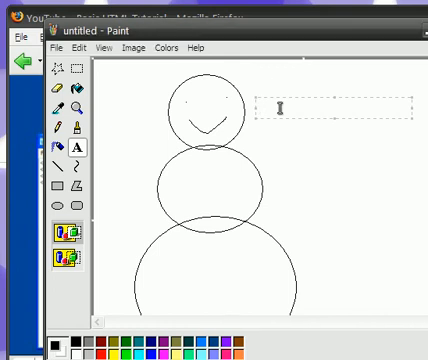
type("head")
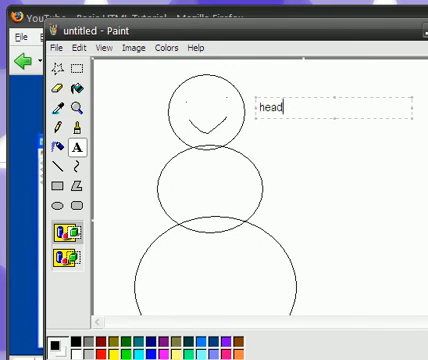
left_click(258, 176)
type("body")
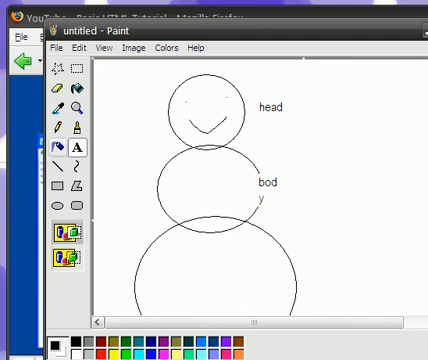
left_click(200, 110)
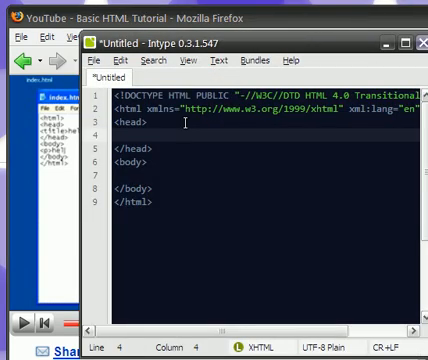
Add a hellow world! title in the head and start <div id="test" class="test"> in the body
type("<title>Untitled Page</title>")
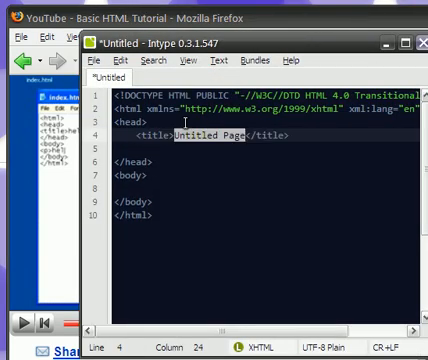
type("hellow world!")
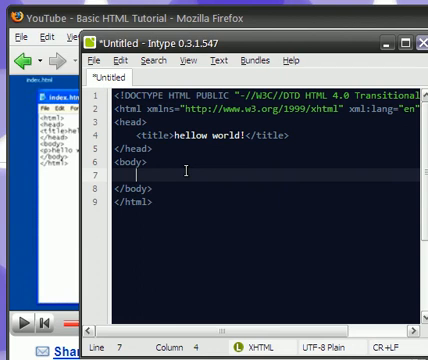
type("<div id=\"test\" class=\"test\">")
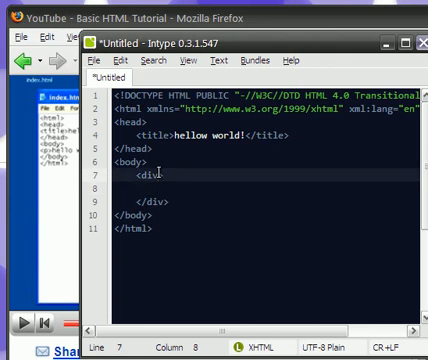
Give the div style="margins: 5px;" and put hello world inside it
type("st")
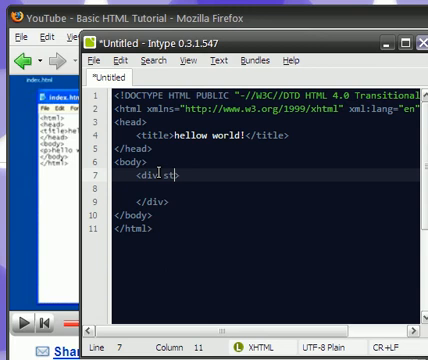
type("style=\"")
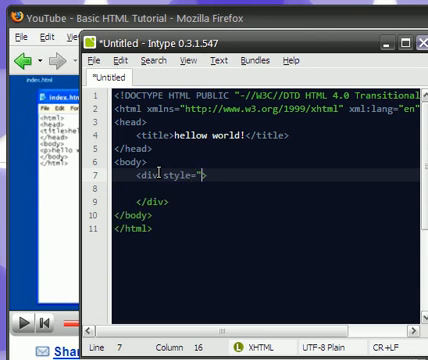
type("margins:")
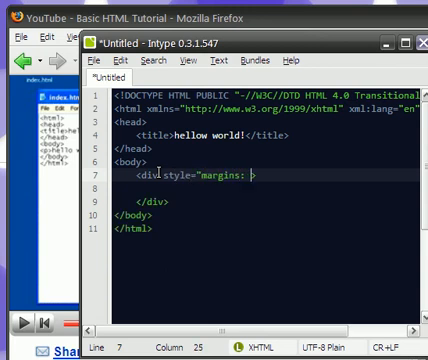
type("5px;")
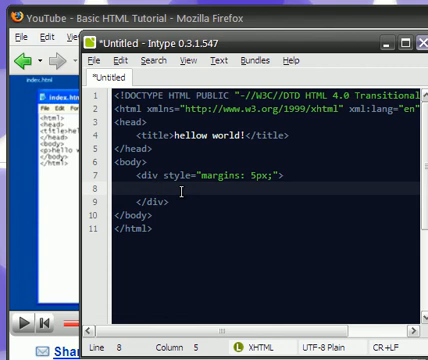
type("hello world! again!")
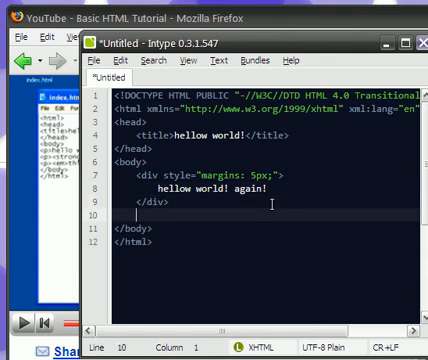
Add a span with style "font-weight: bold" reading "this is bold"
type("span class=\"test\"></span>")
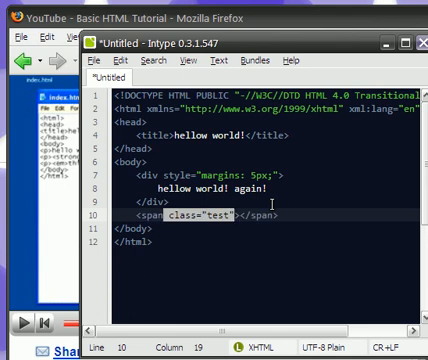
type("style=\"\"")
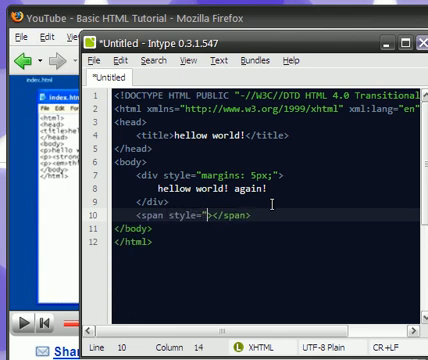
type("font-weight:")
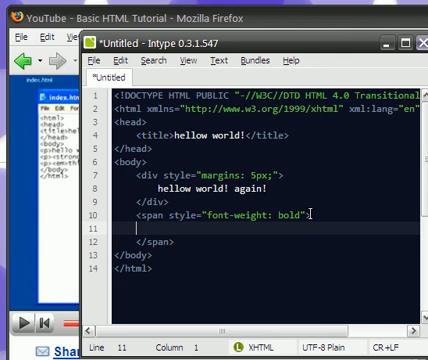
type("bold")
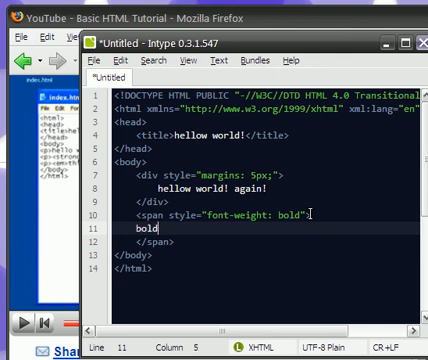
type("this is bold!")
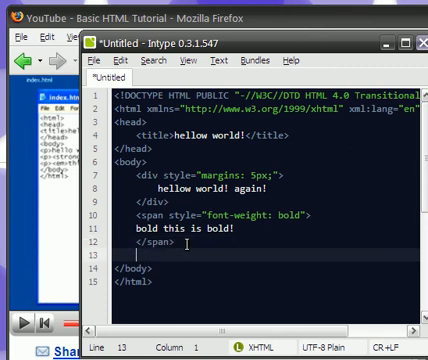
Add an <i>this is italicizied</i> line and begin a <u> underlined line
type("<i> this is")
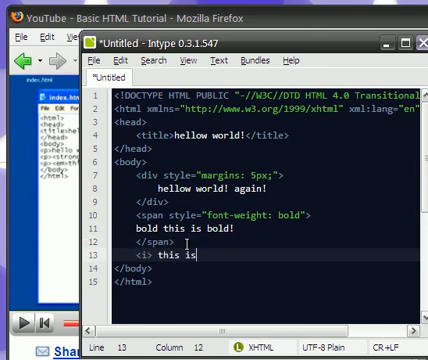
type("italicizied")
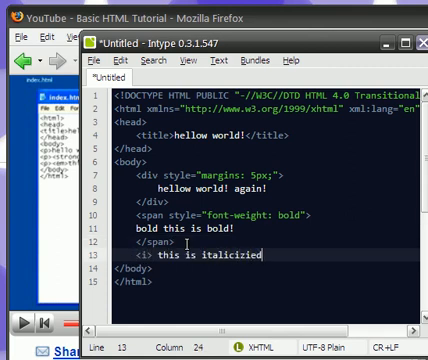
type("</i>")
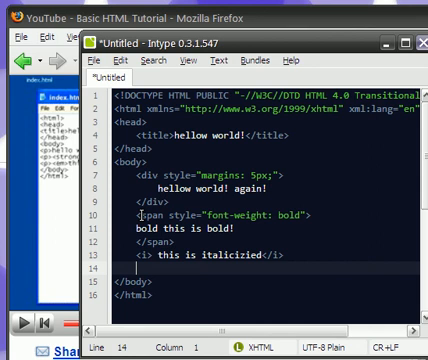
type("<u>")
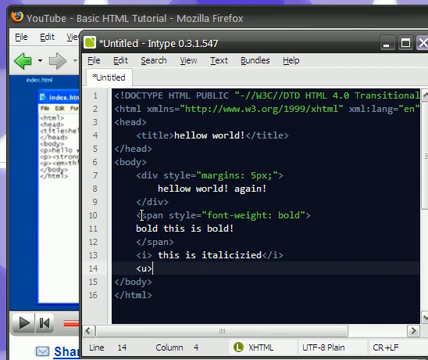
type("tis is underlined</u>")
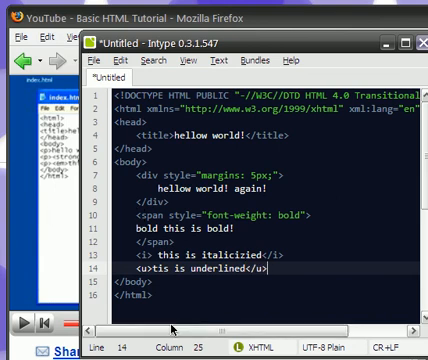
Save the page as "test file.html" in Desktop\Web Design Directory via Save As
left_click(114, 60)
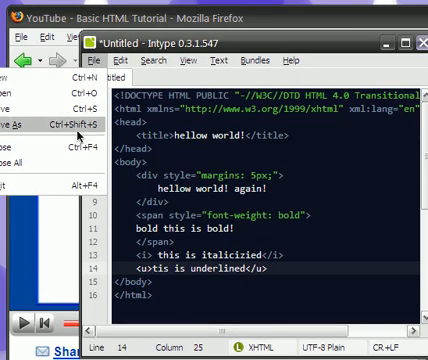
left_click(20, 124)
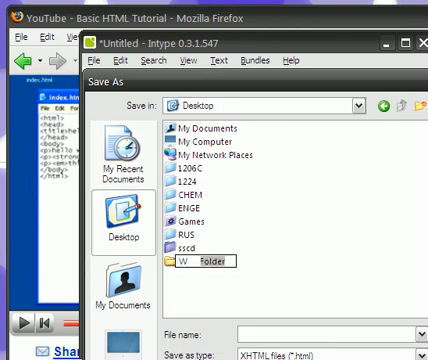
type("WEb Design D")
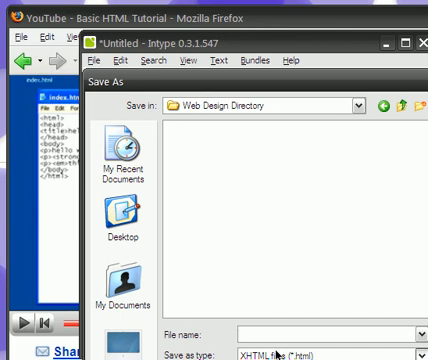
type("h")
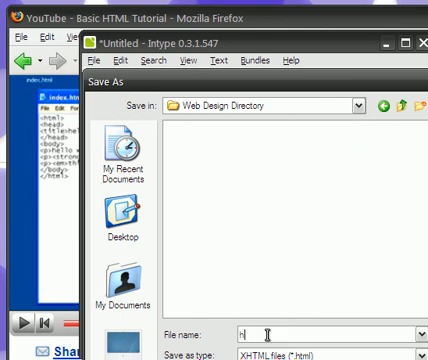
type("test f")
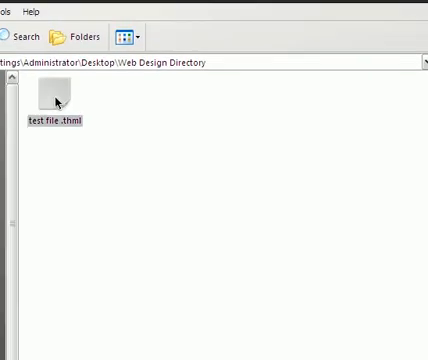
right_click(54, 100)
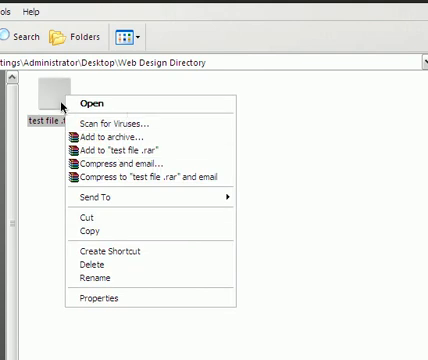